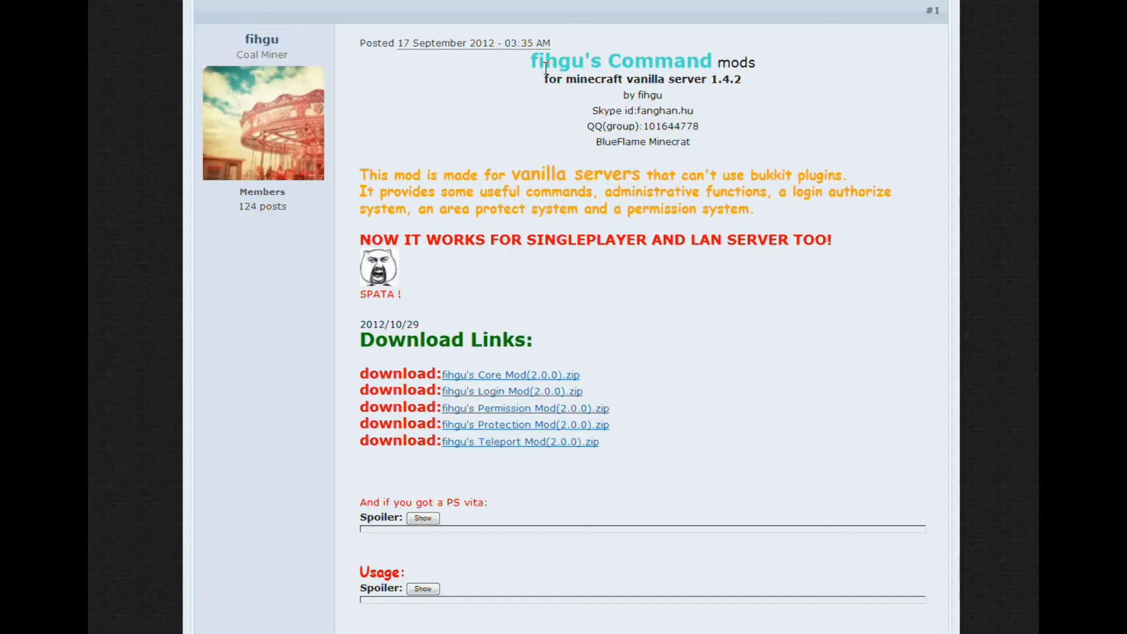
mouse_move(951, 88)
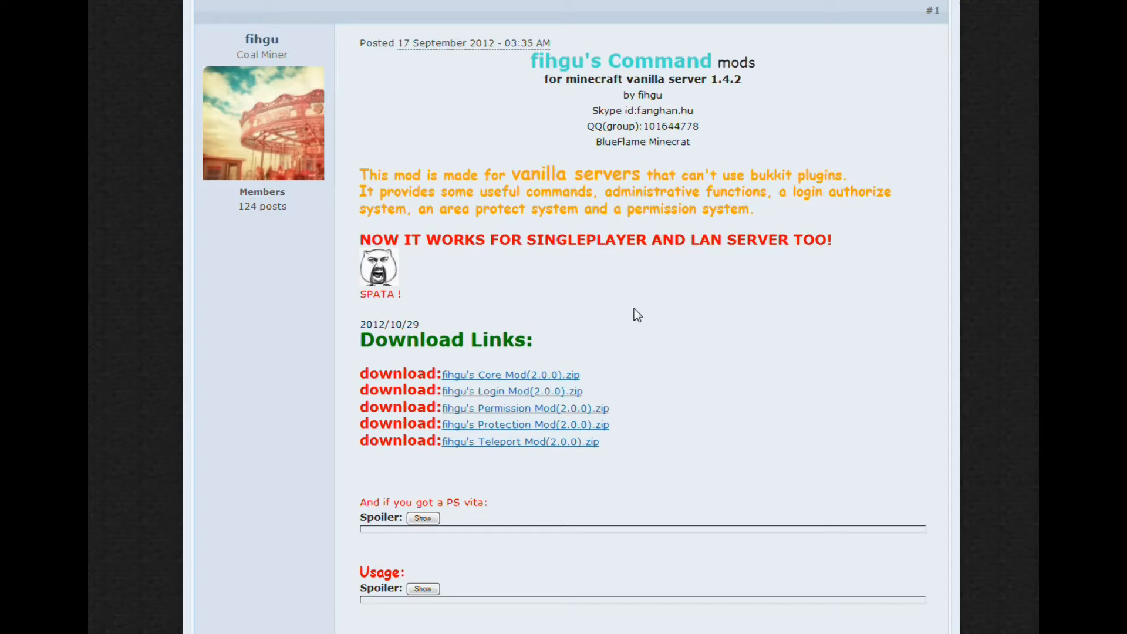
mouse_move(688, 302)
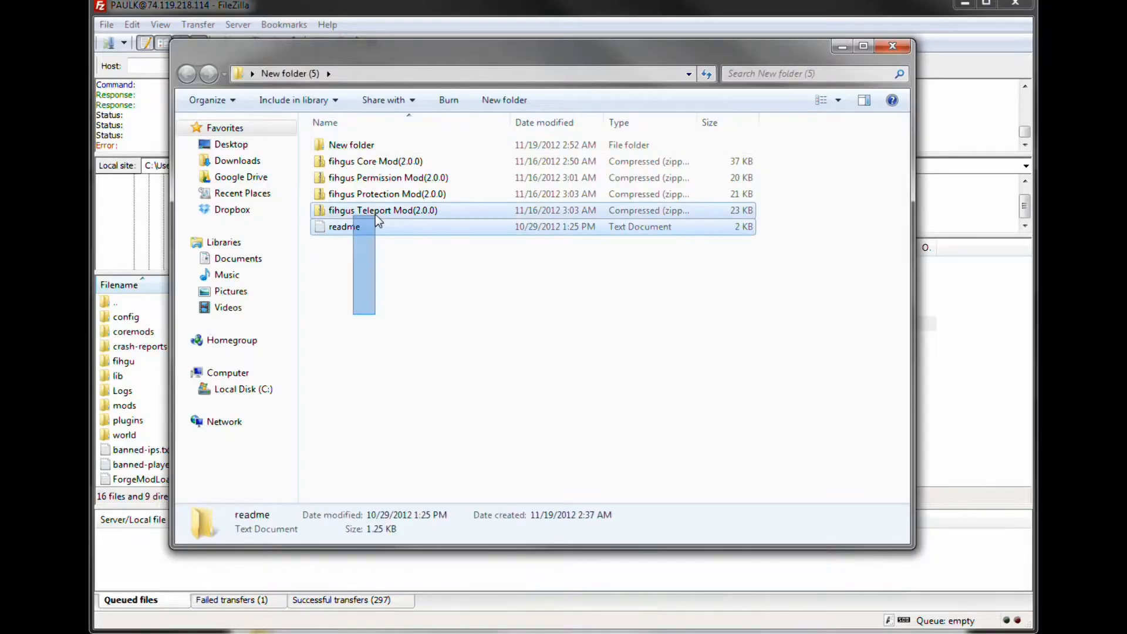
Step: Extract fihgus Core Mod(2.0.0).zip with 7-Zip into its own folder and enter that folder
key(ctrl+a)
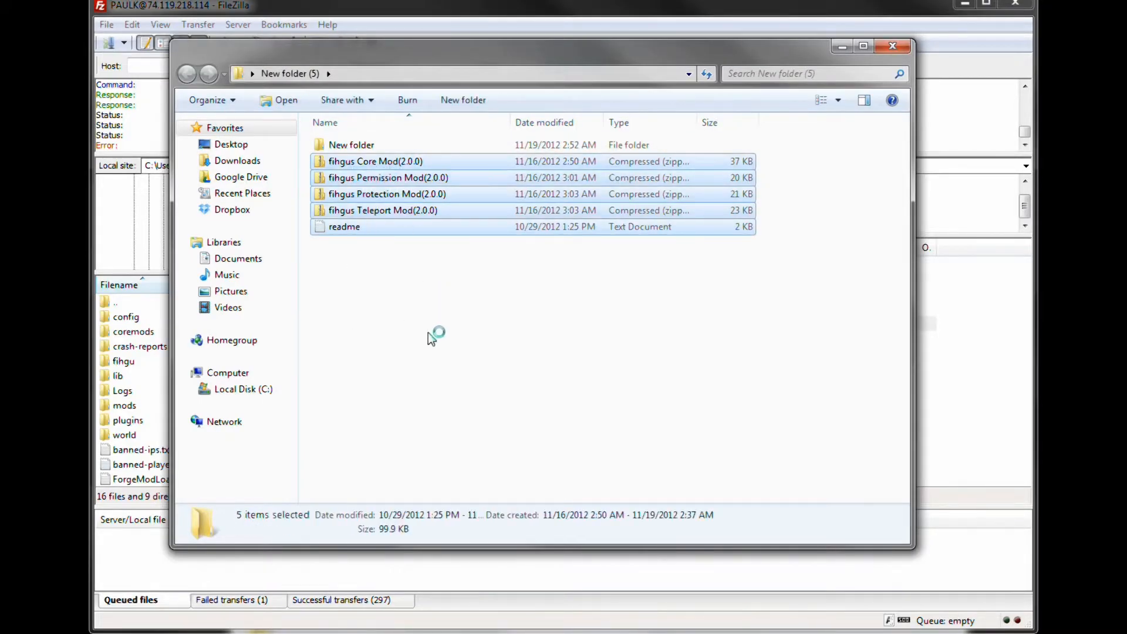
click(382, 210)
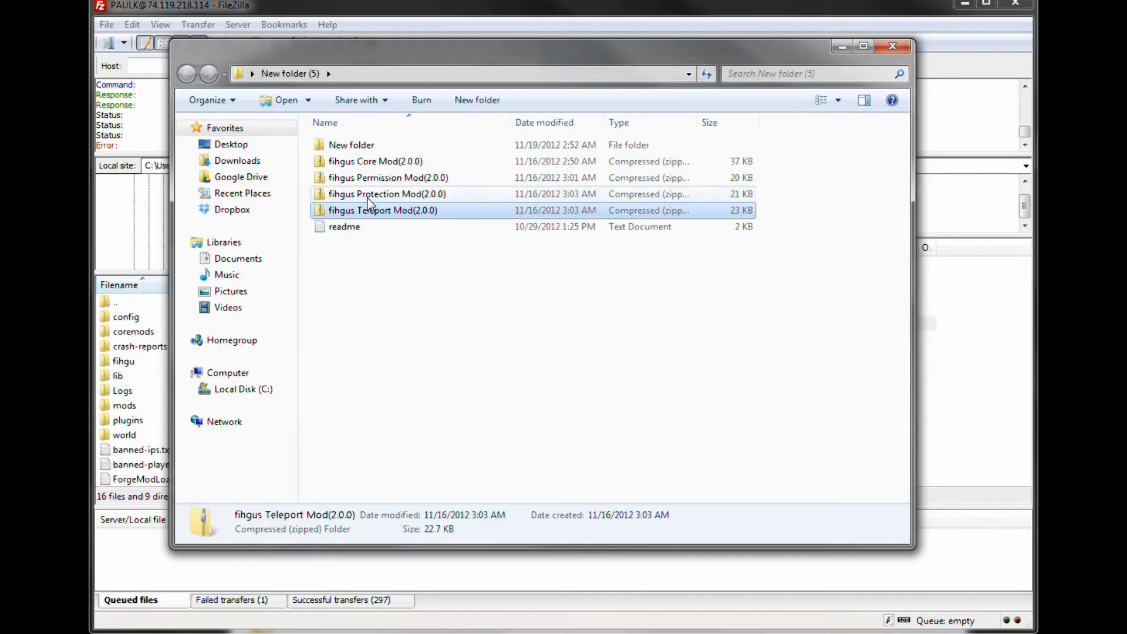
click(389, 177)
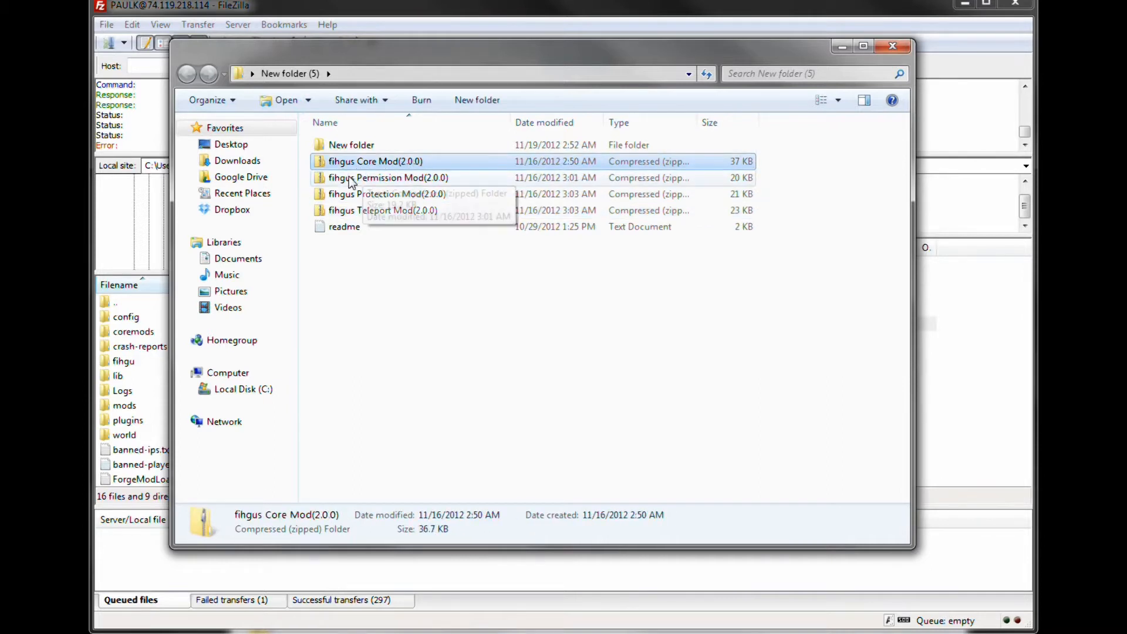
right_click(375, 161)
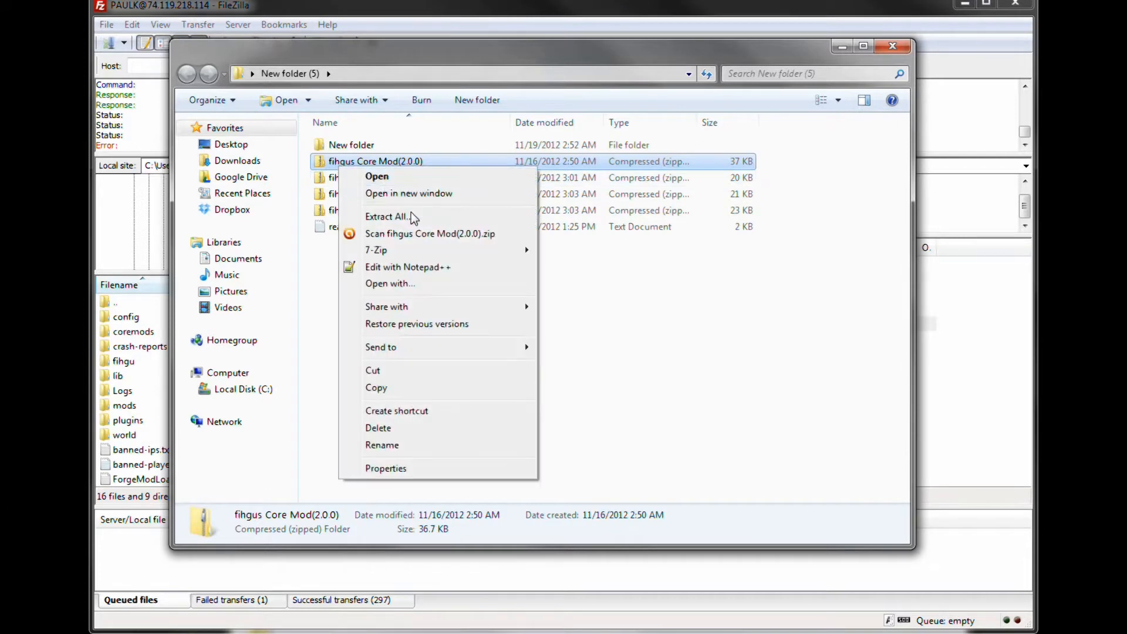
mouse_move(375, 249)
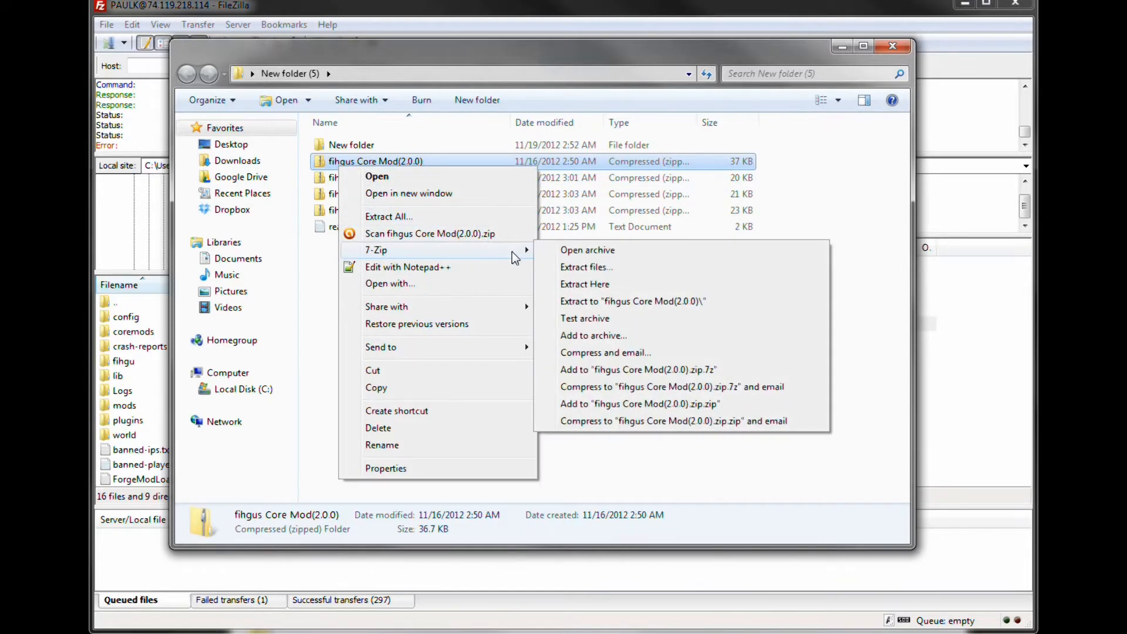
mouse_move(613, 301)
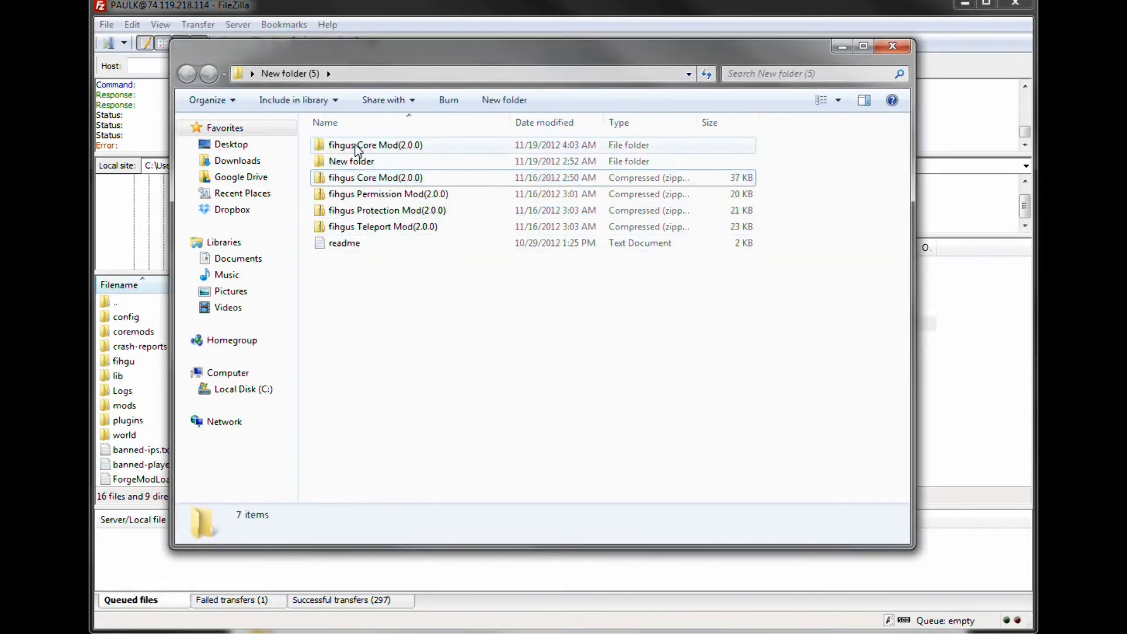
double_click(376, 144)
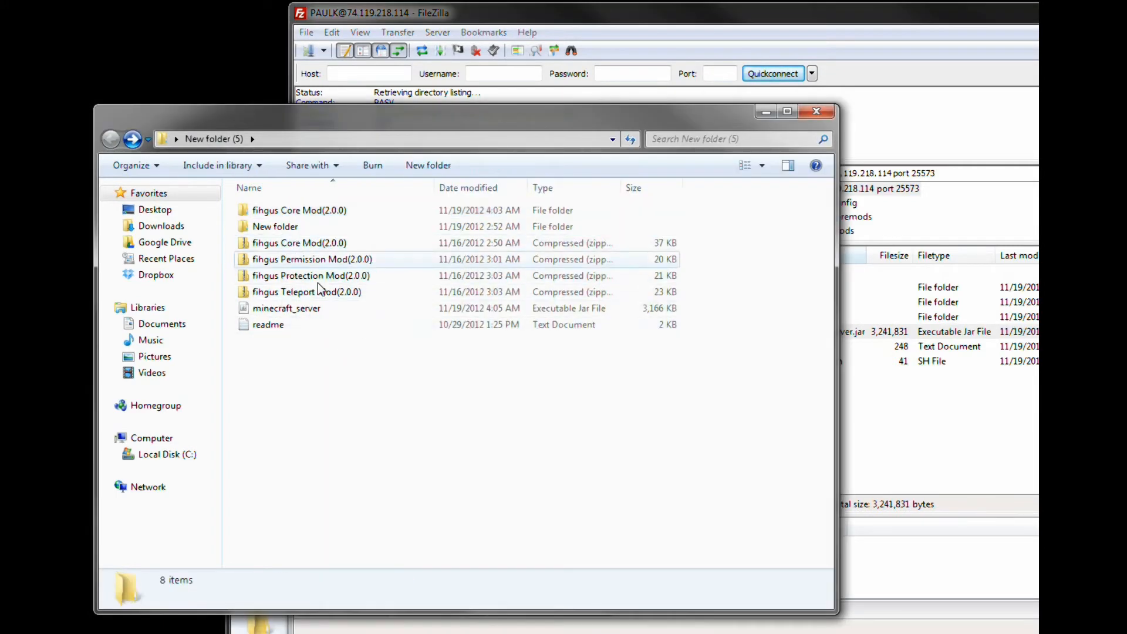
Step: Open minecraft_server.jar from New folder (5) as an archive in 7-Zip
right_click(286, 307)
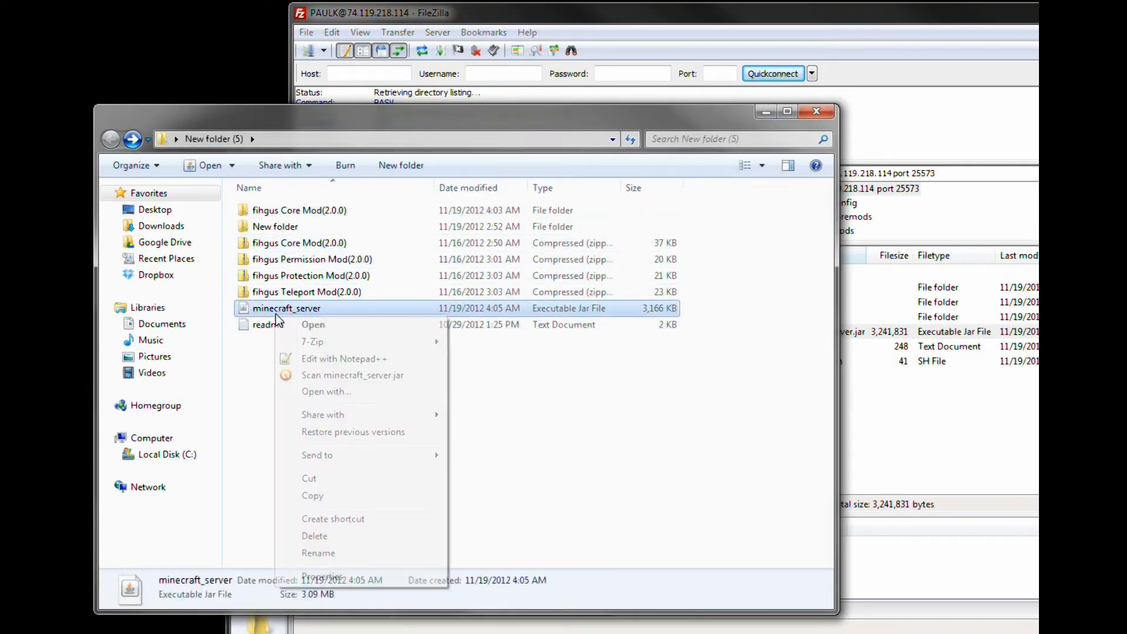
mouse_move(312, 341)
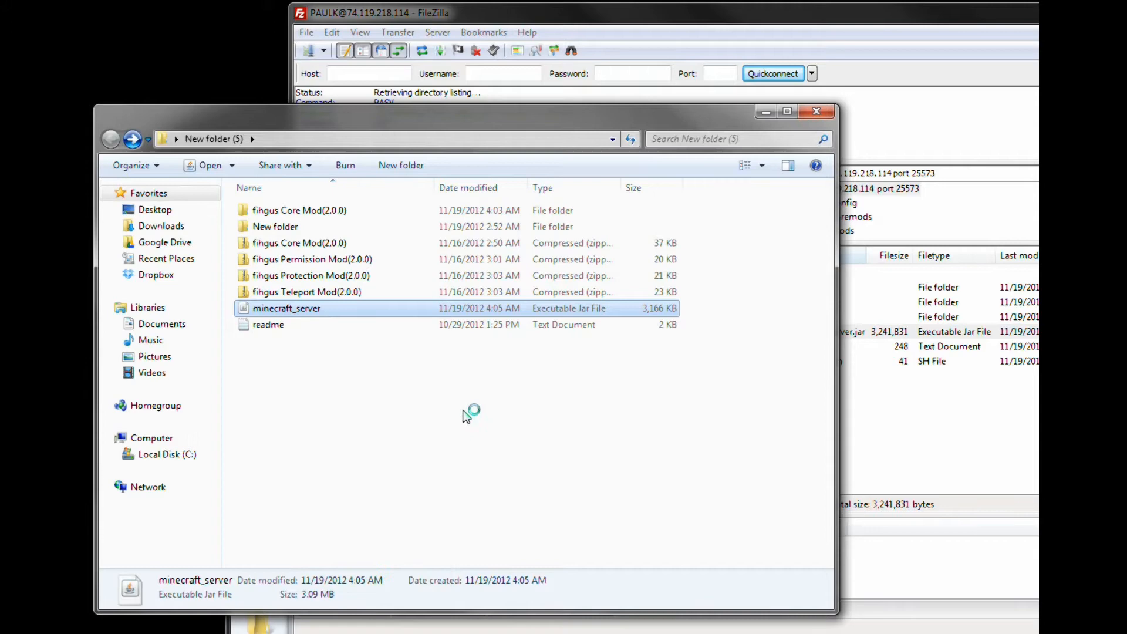
double_click(287, 307)
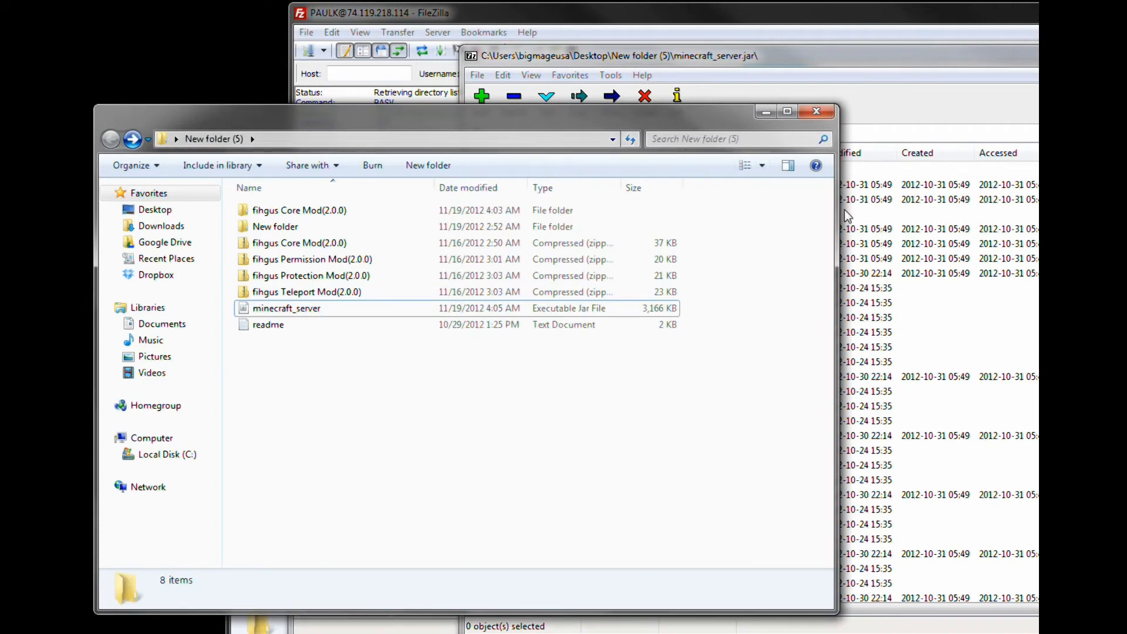
mouse_move(838, 236)
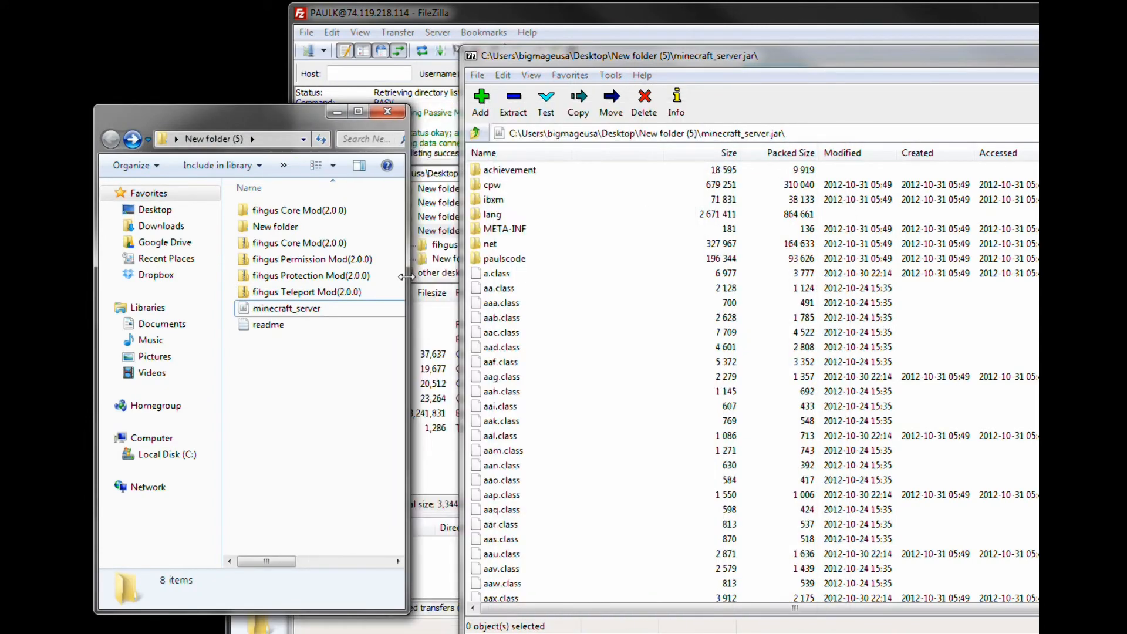
Step: Copy the fihgu folder, class files, Copyright and readme into minecraft_server.jar, confirming with Yes
click(299, 210)
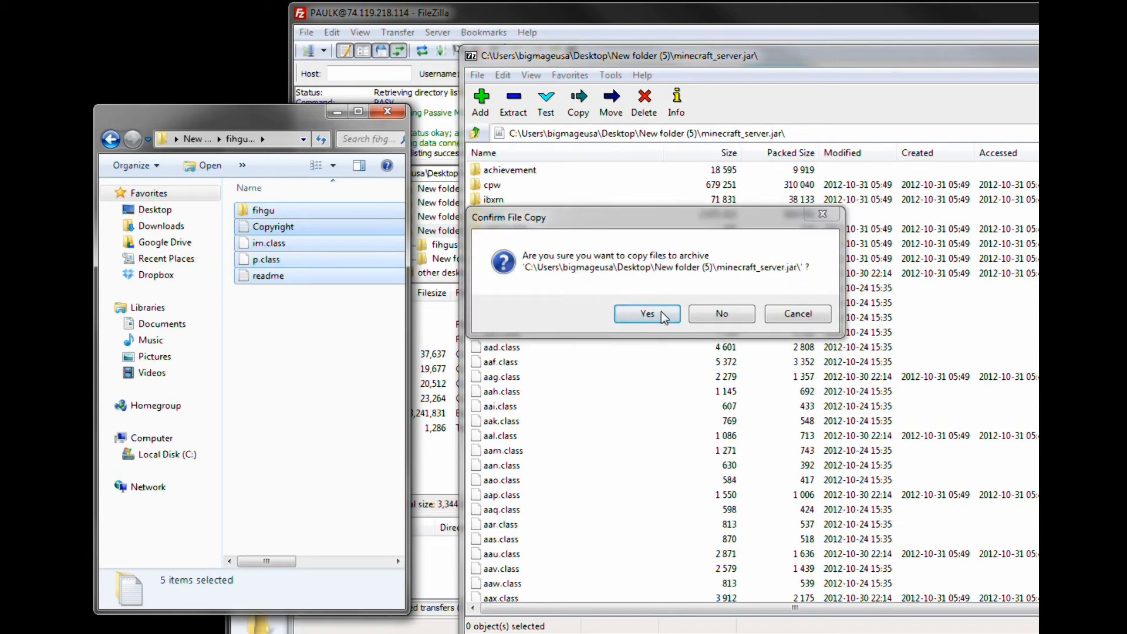
click(646, 313)
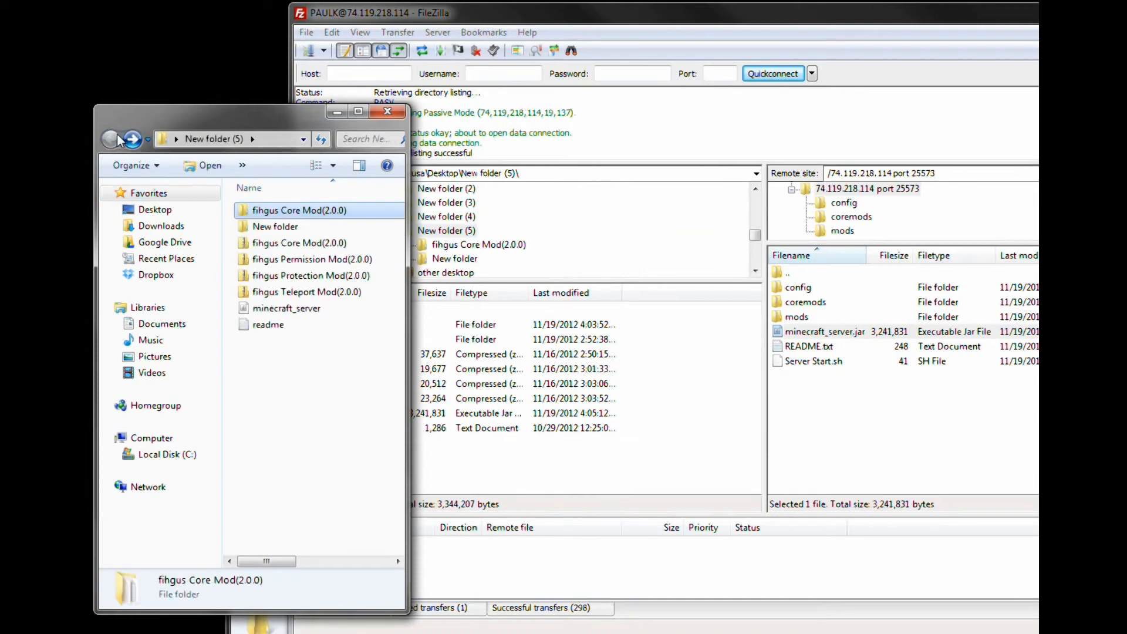
Step: Upload minecraft_server.jar to the server, overwriting the existing copy (3,263,701 bytes)
click(286, 307)
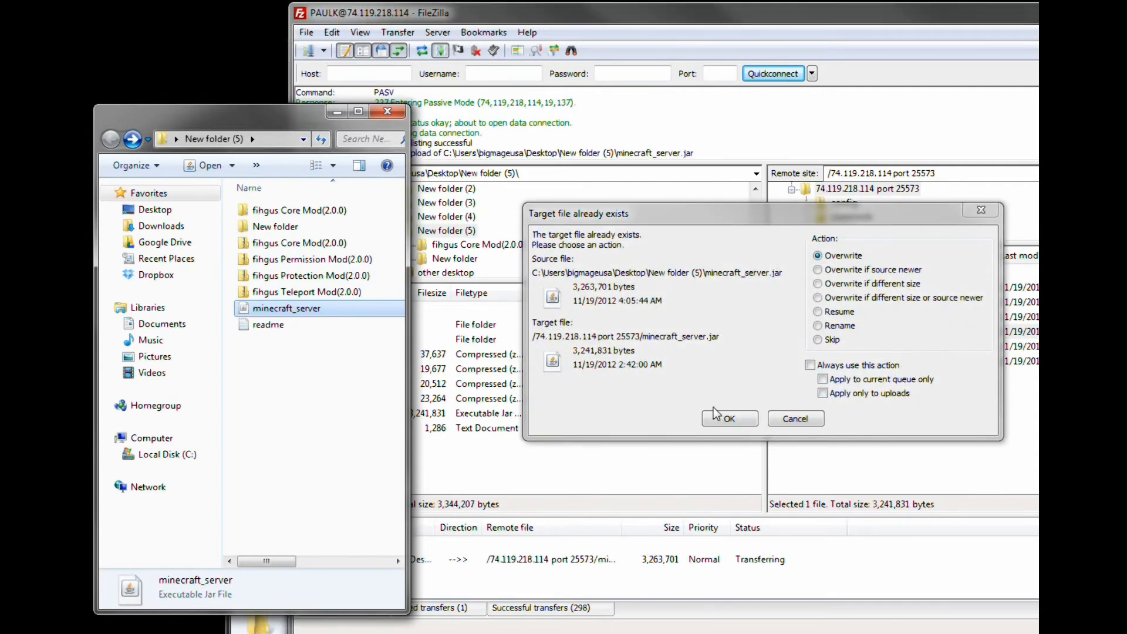
click(728, 418)
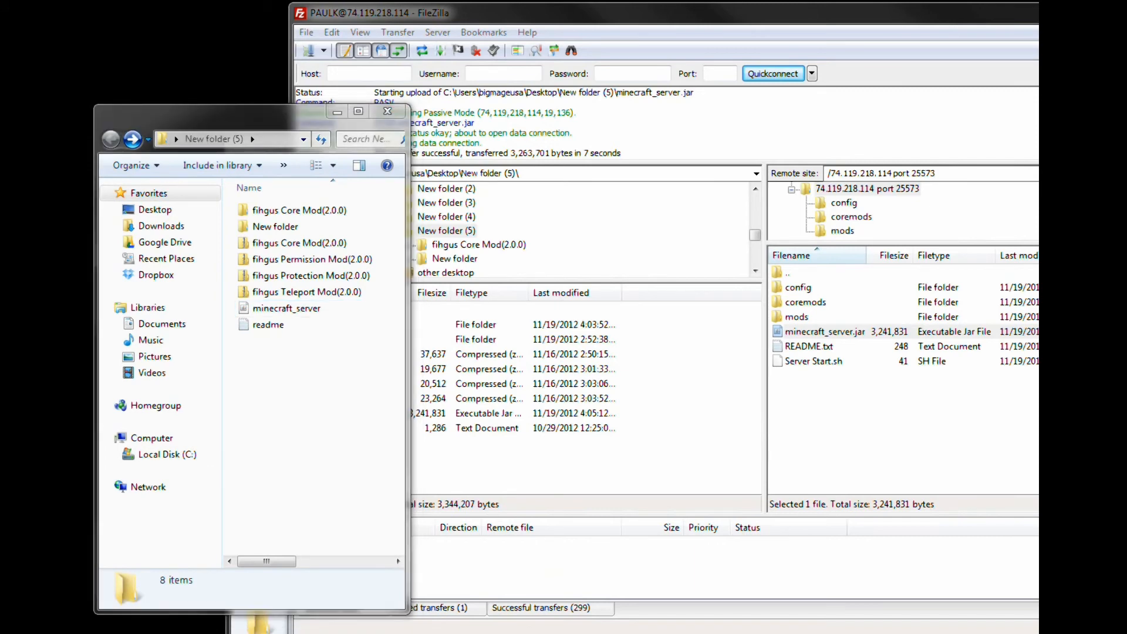
click(796, 316)
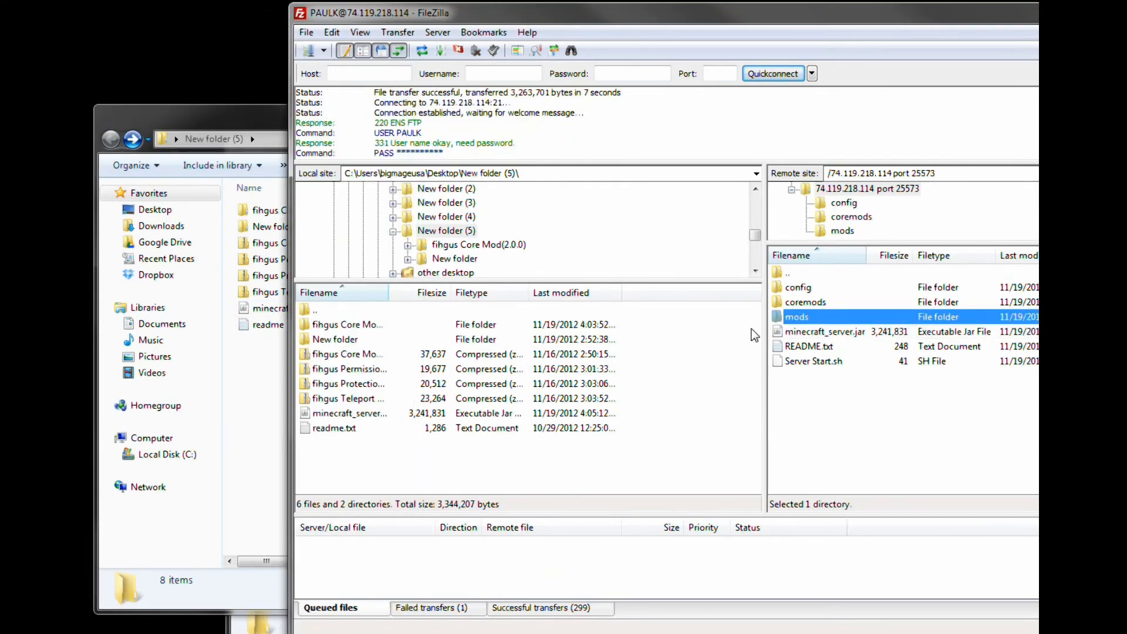
Step: Drag the fihgus Permission, Protection and Teleport Mod(2.0.0) zips into the server's mods folder
double_click(795, 316)
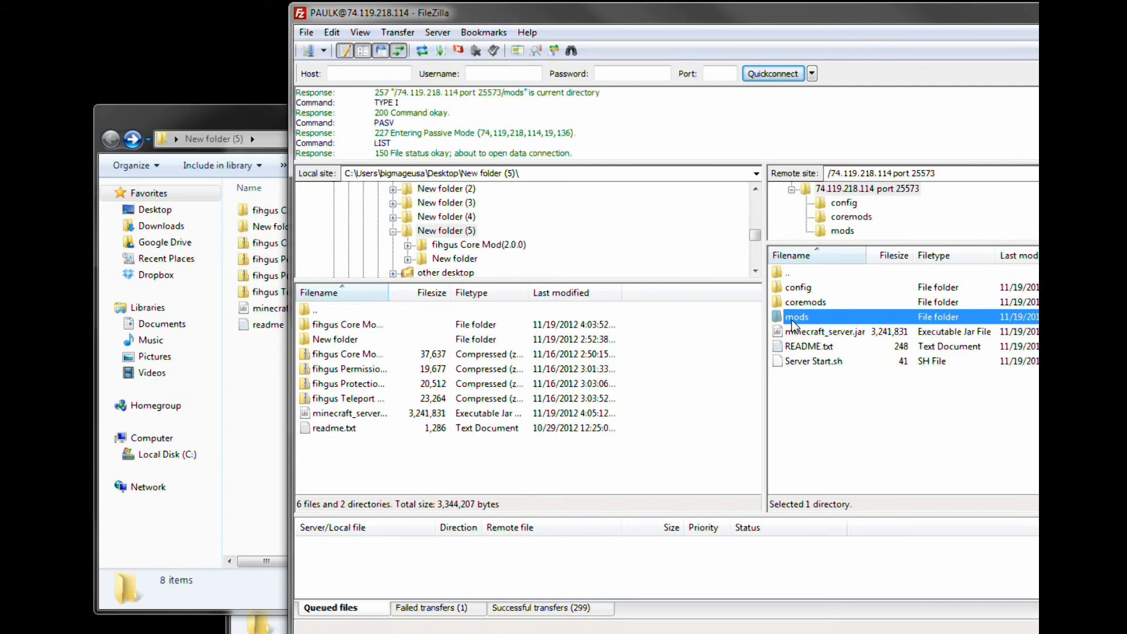
double_click(796, 316)
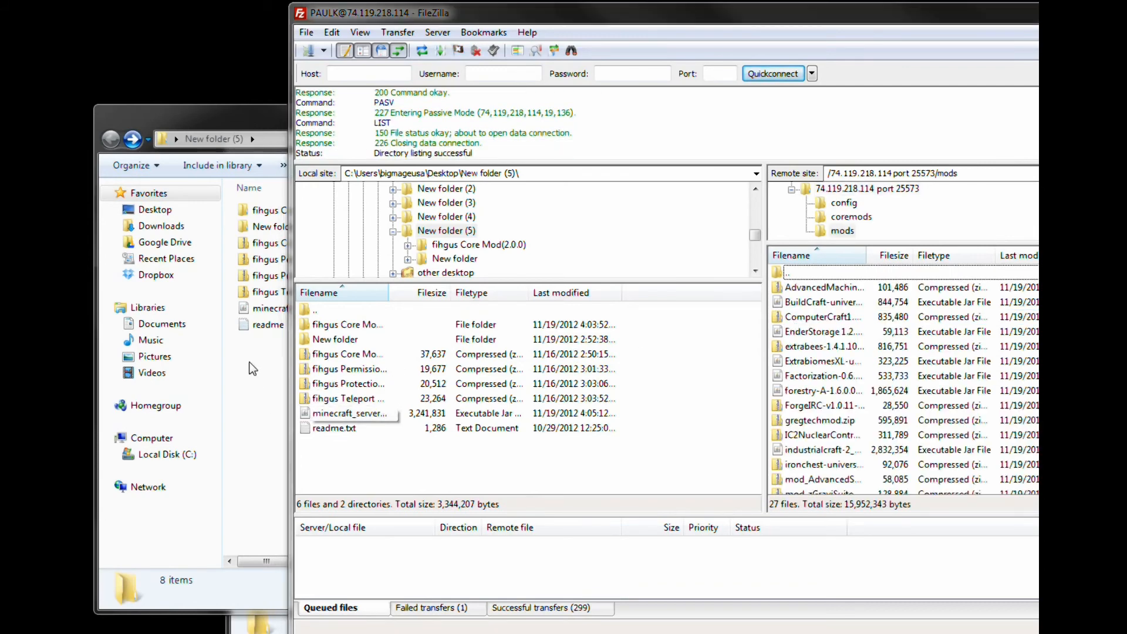
click(311, 259)
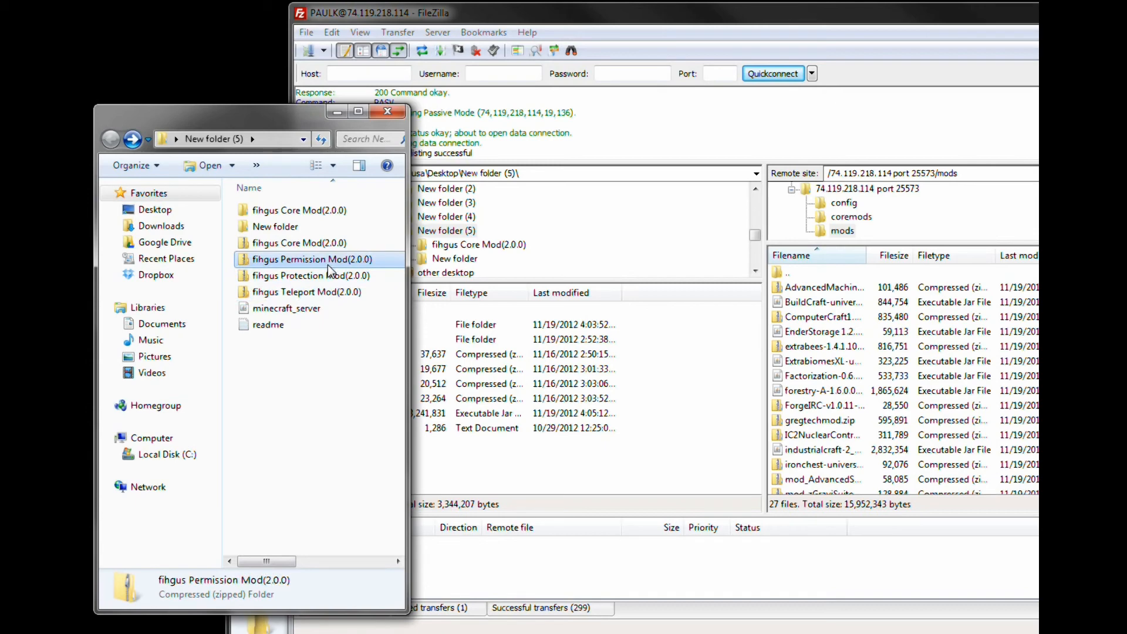
click(310, 275)
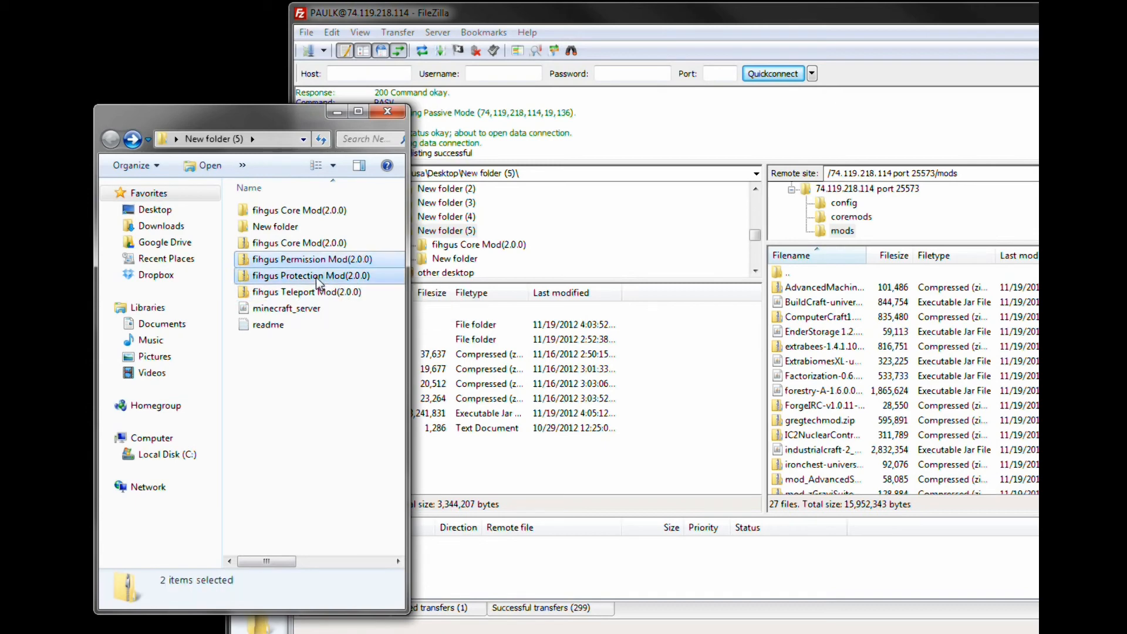
click(307, 292)
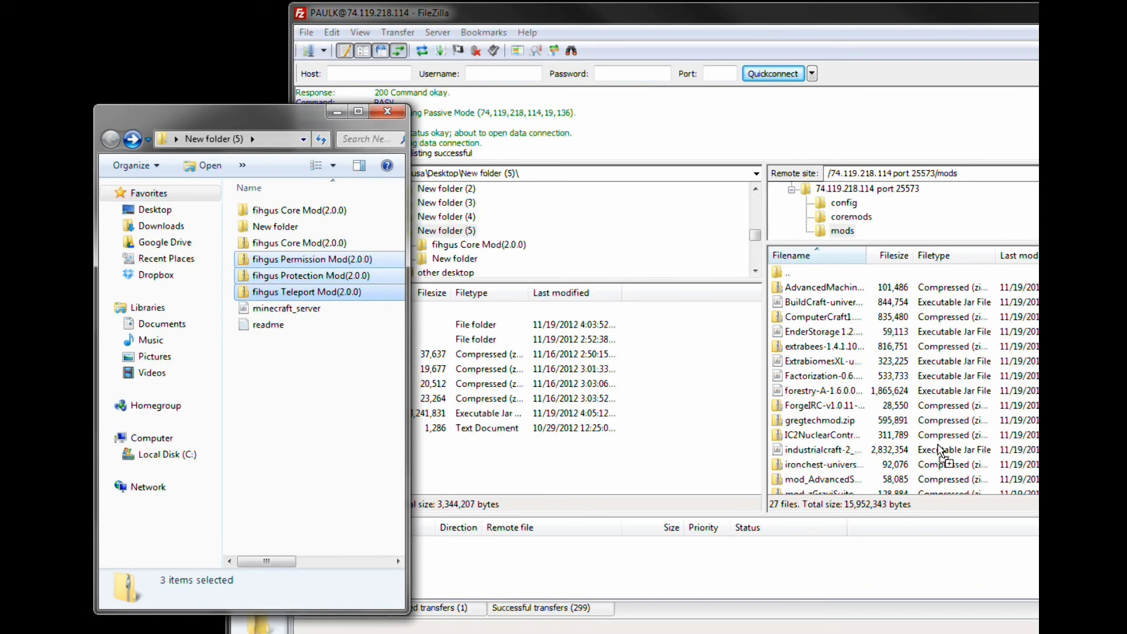
click(819, 271)
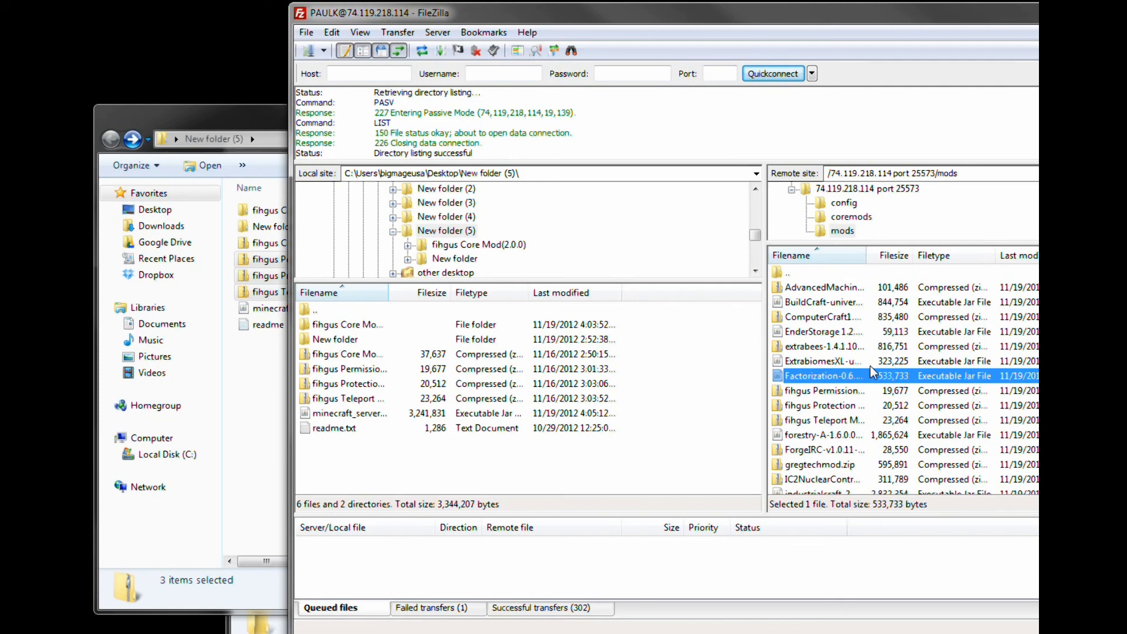
mouse_move(676, 352)
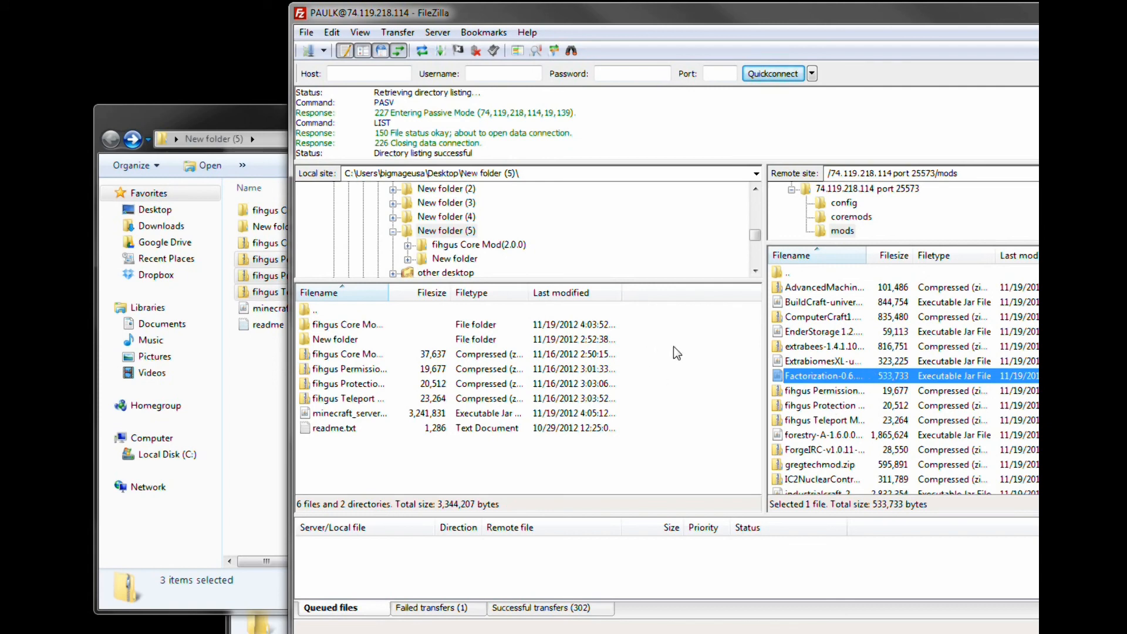